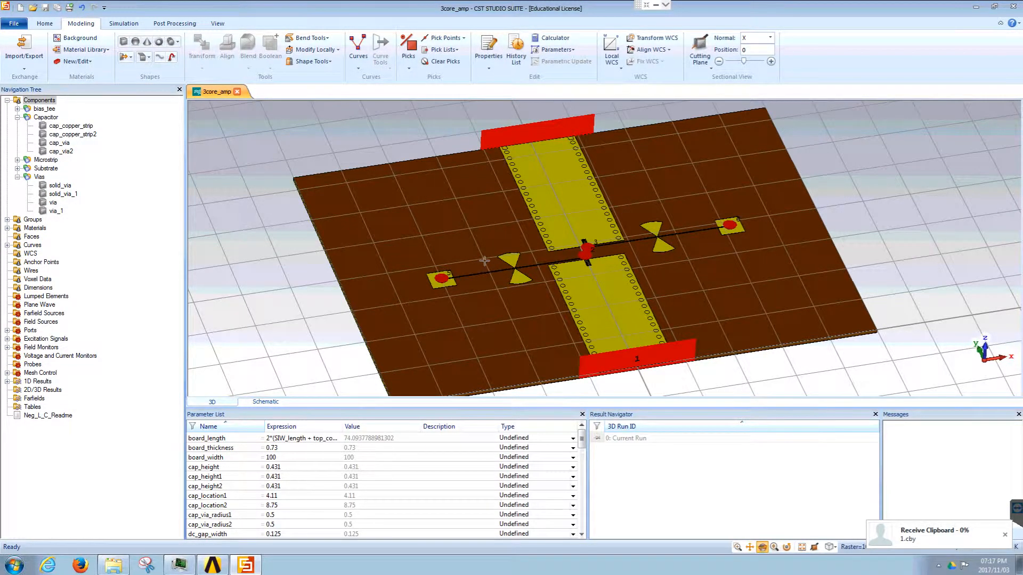
pyautogui.moveTo(496, 282)
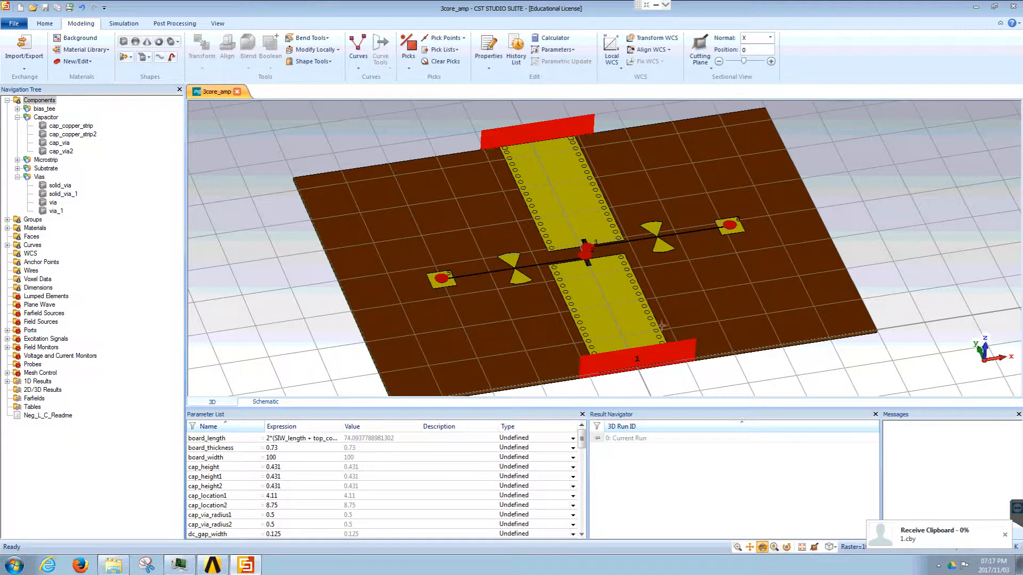
pyautogui.moveTo(662, 326)
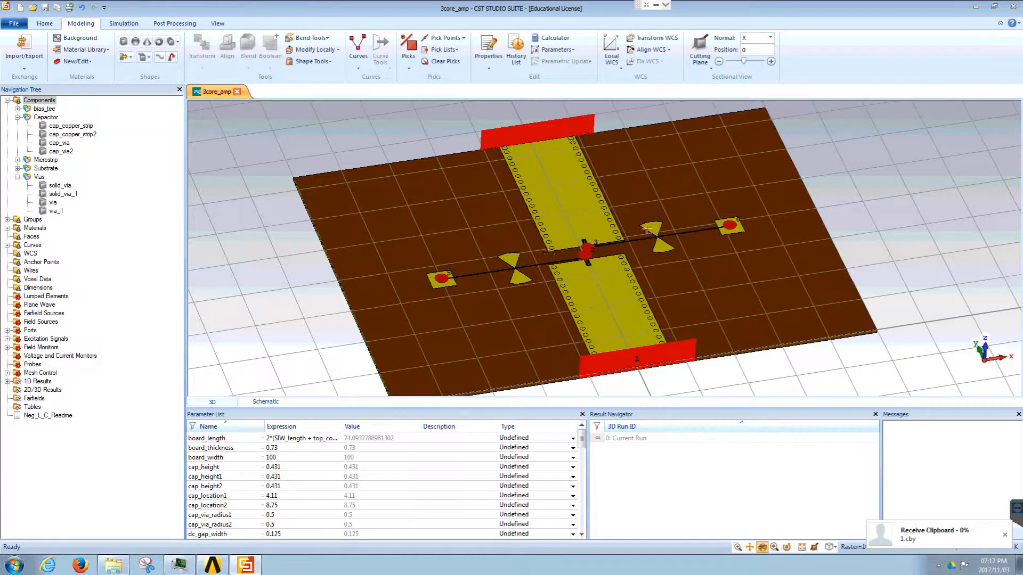
pyautogui.moveTo(579, 255)
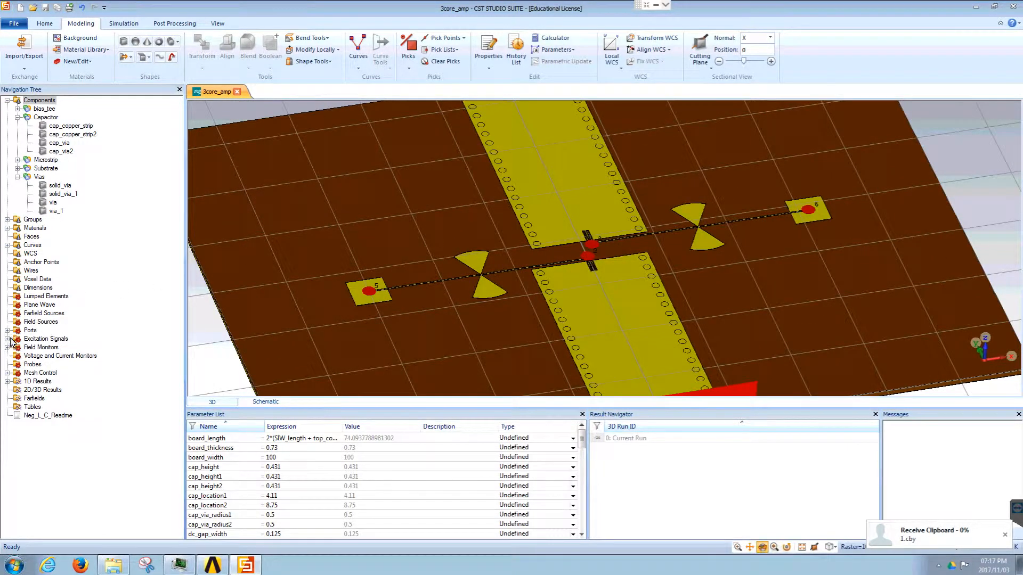
# Expand the Ports folder to list port1 through port6 of the 3core_amp board.
pyautogui.click(7, 330)
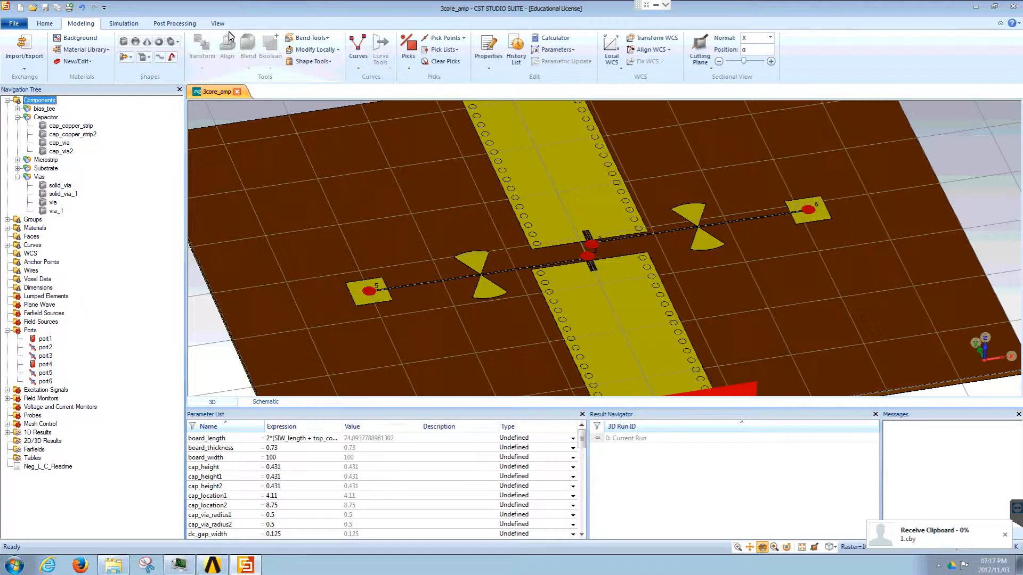
pyautogui.moveTo(361, 195)
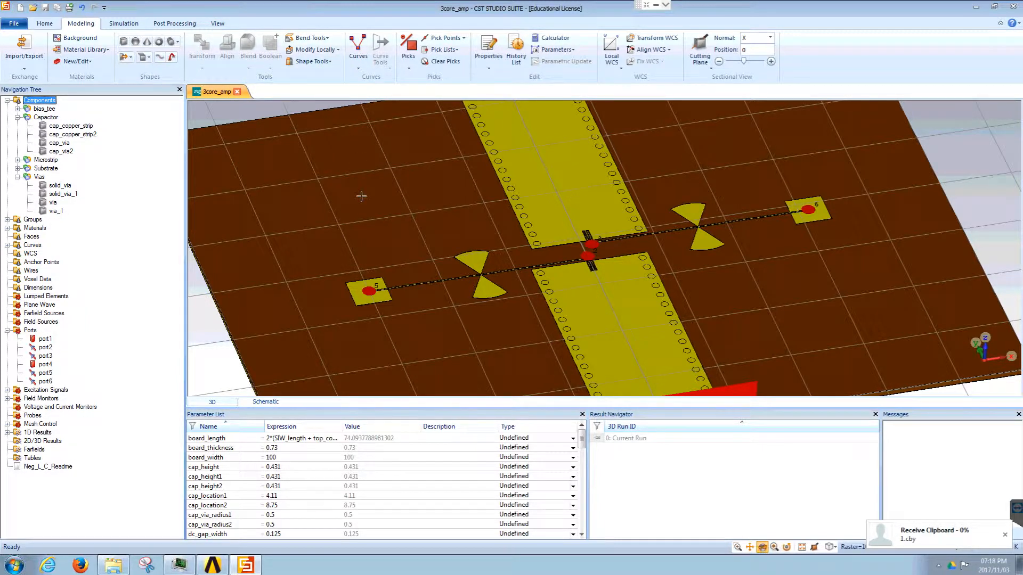
pyautogui.moveTo(364, 165)
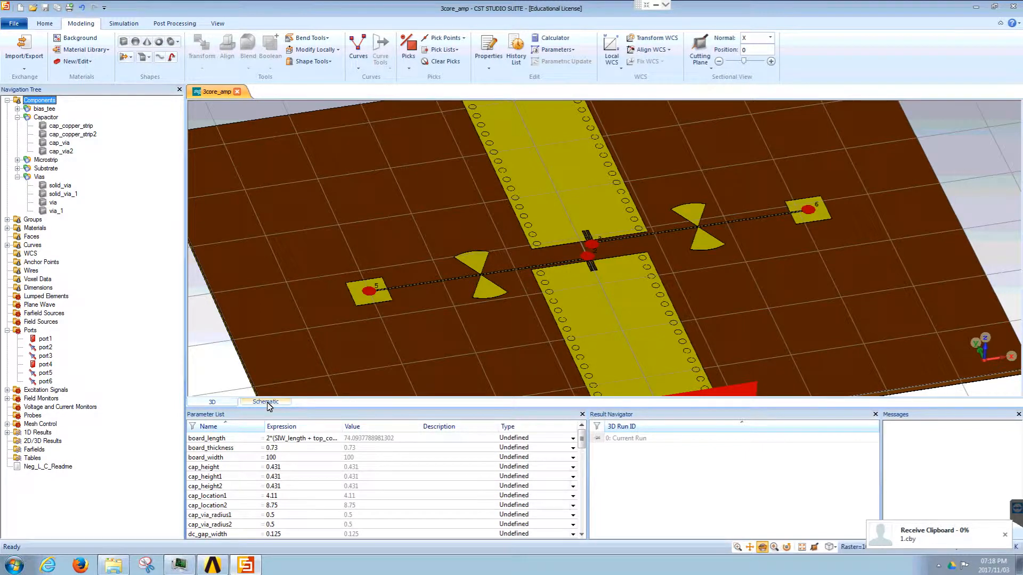
# Switch to the schematic showing the six-port board block and open the Macros list.
pyautogui.click(264, 401)
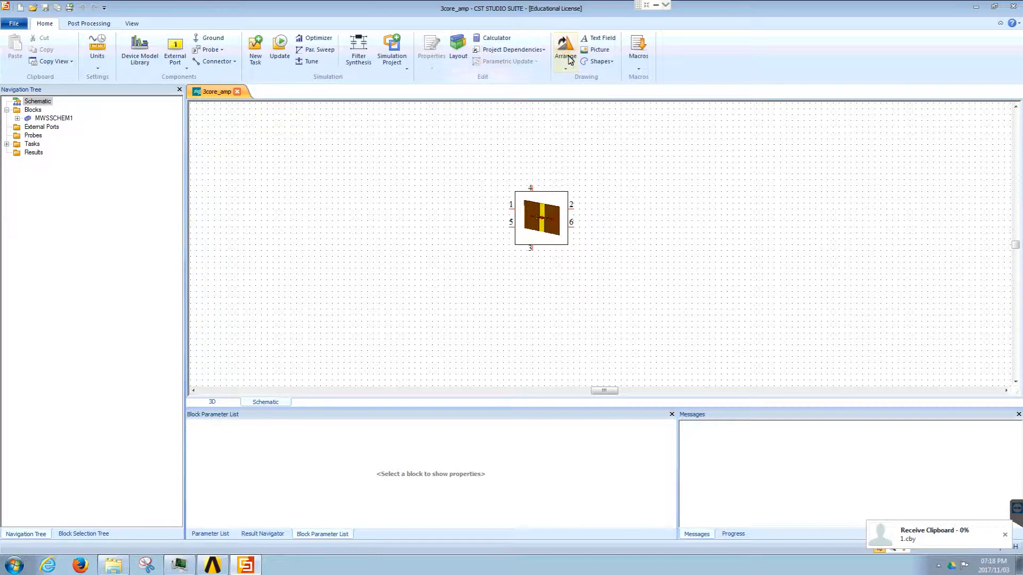
pyautogui.click(638, 52)
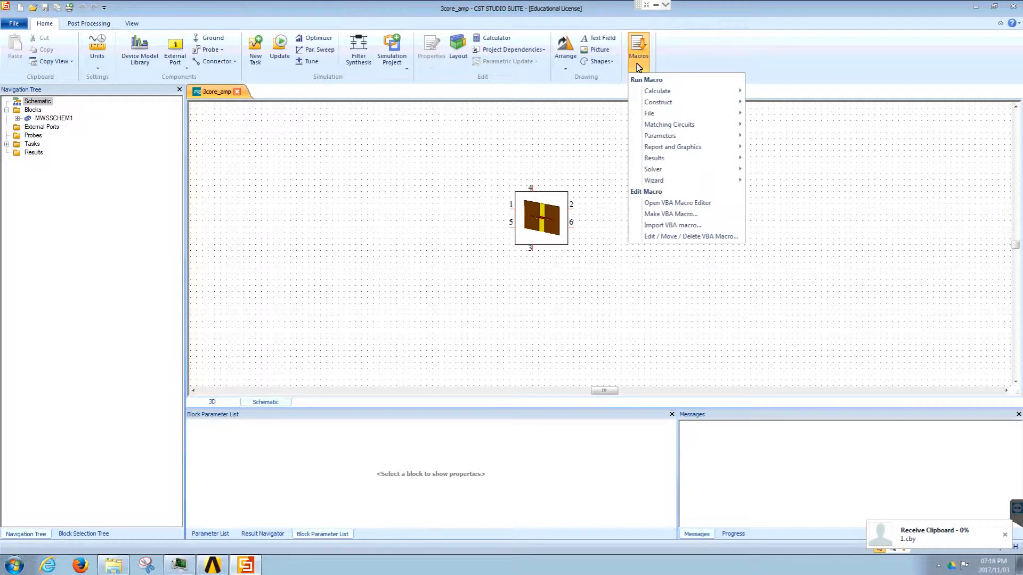
pyautogui.moveTo(657, 102)
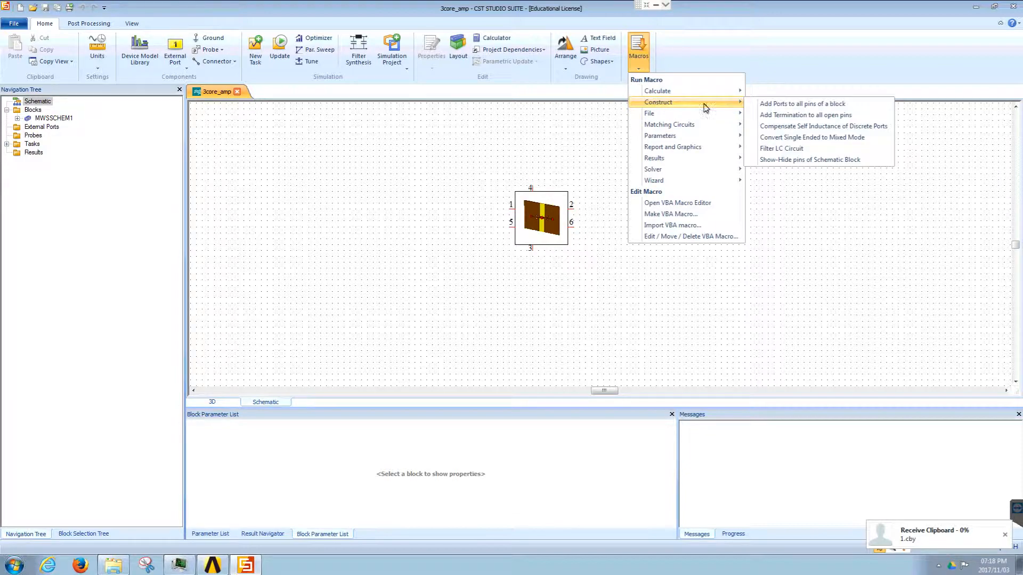
pyautogui.moveTo(819, 126)
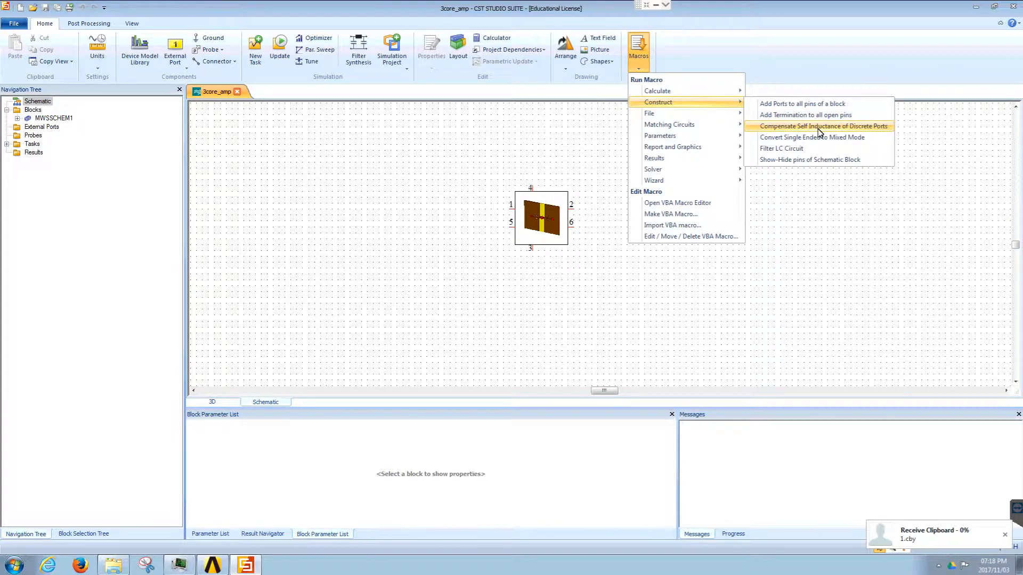
# Start the Compensate L and C macro with IT solver type and mutual port coupling enabled.
pyautogui.click(823, 125)
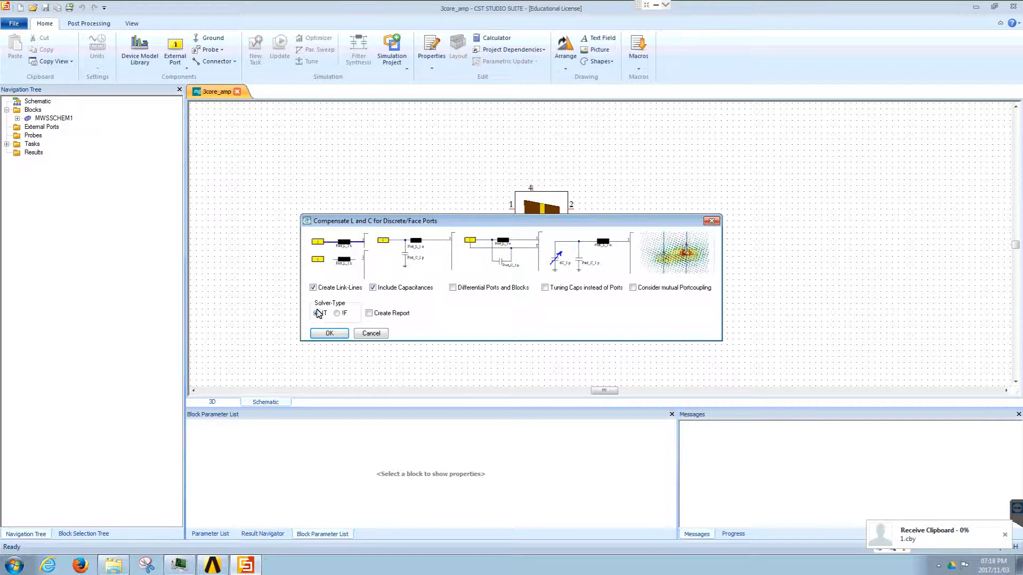
pyautogui.click(316, 313)
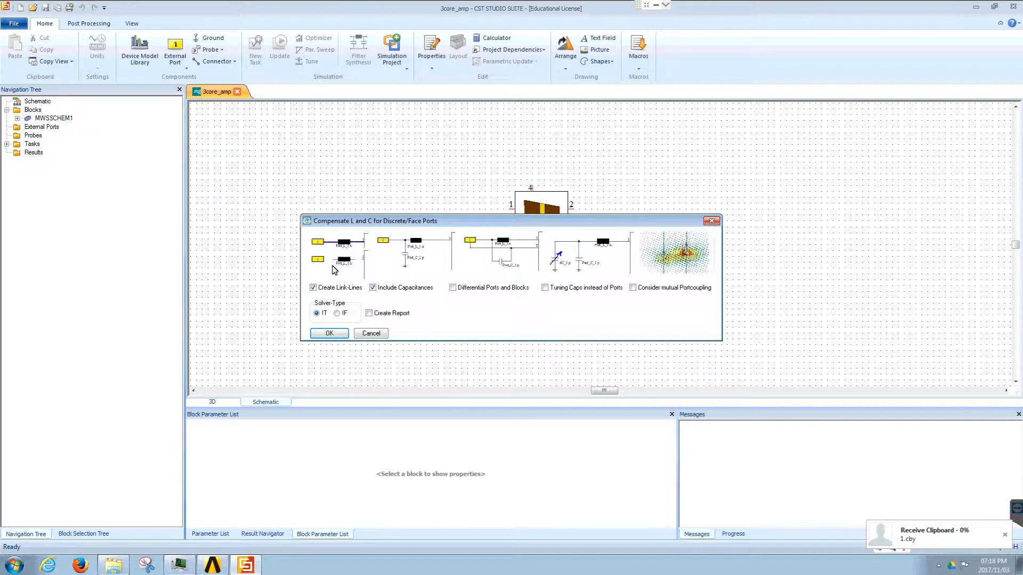
pyautogui.moveTo(434, 250)
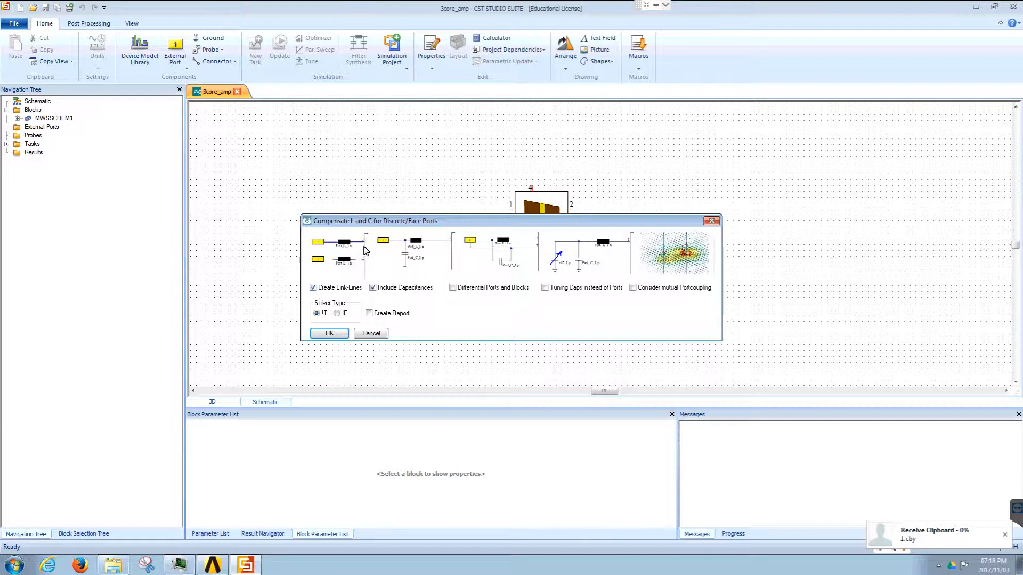
pyautogui.moveTo(325, 252)
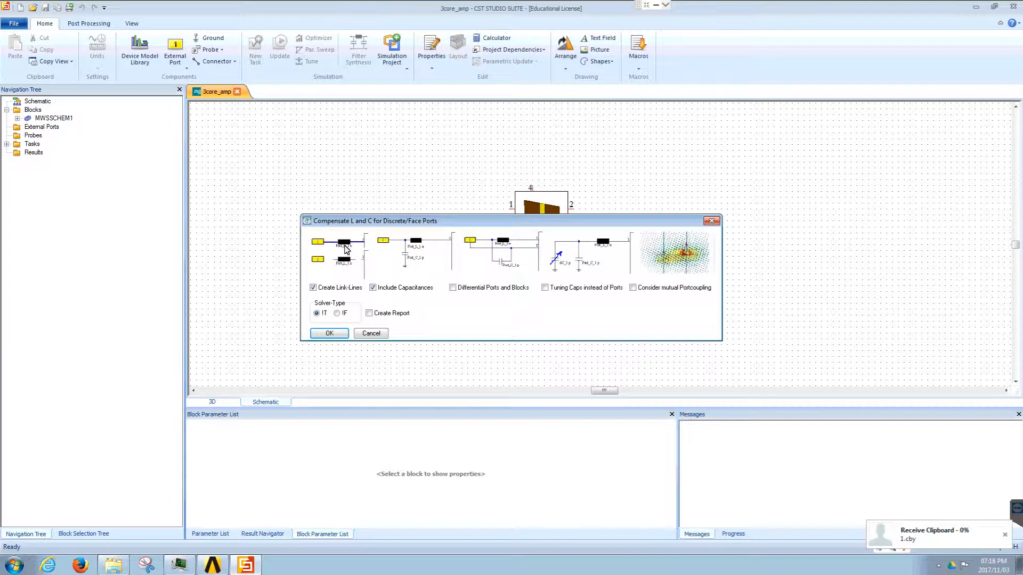
pyautogui.moveTo(335, 282)
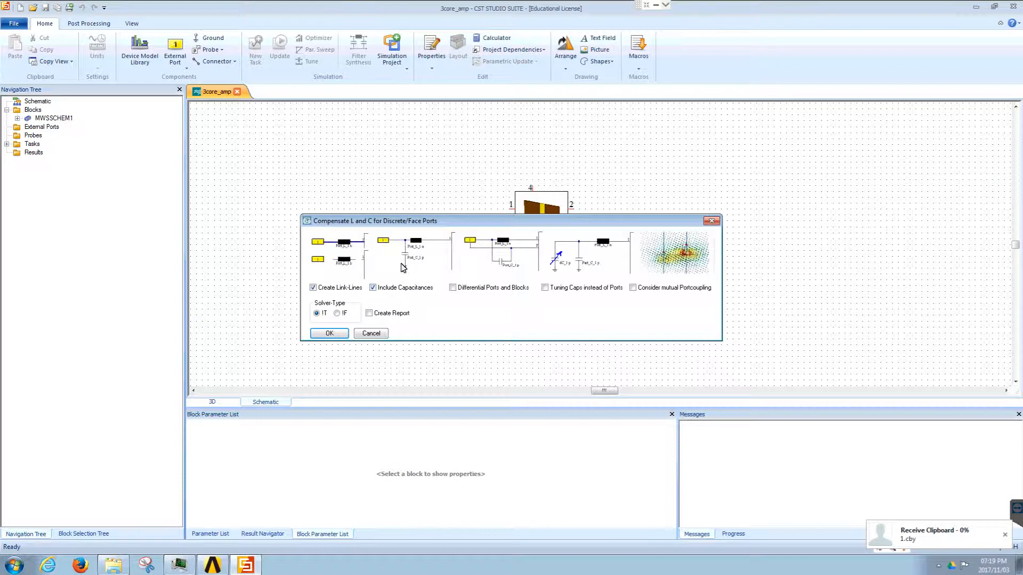
pyautogui.moveTo(408, 243)
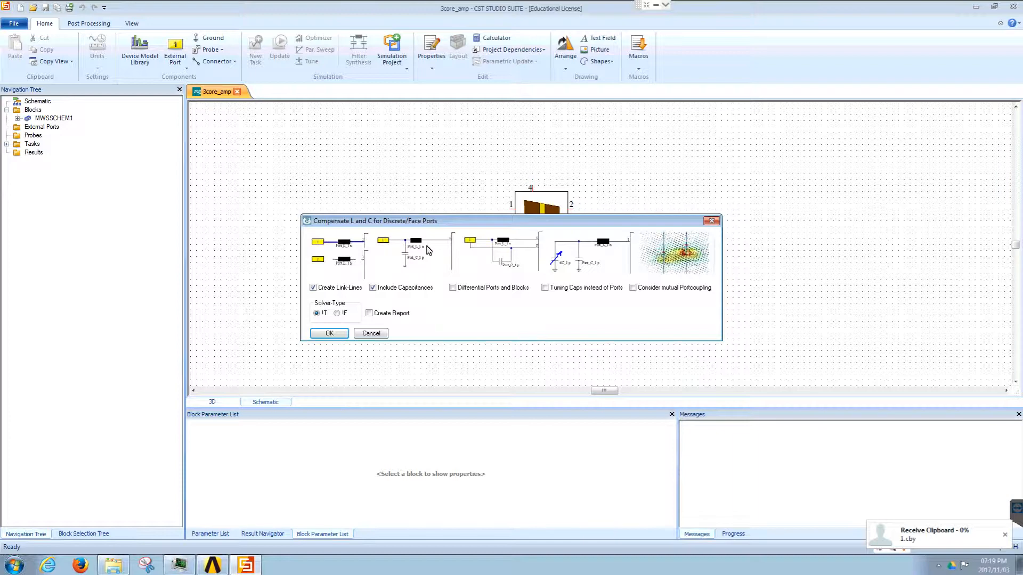
pyautogui.moveTo(473, 268)
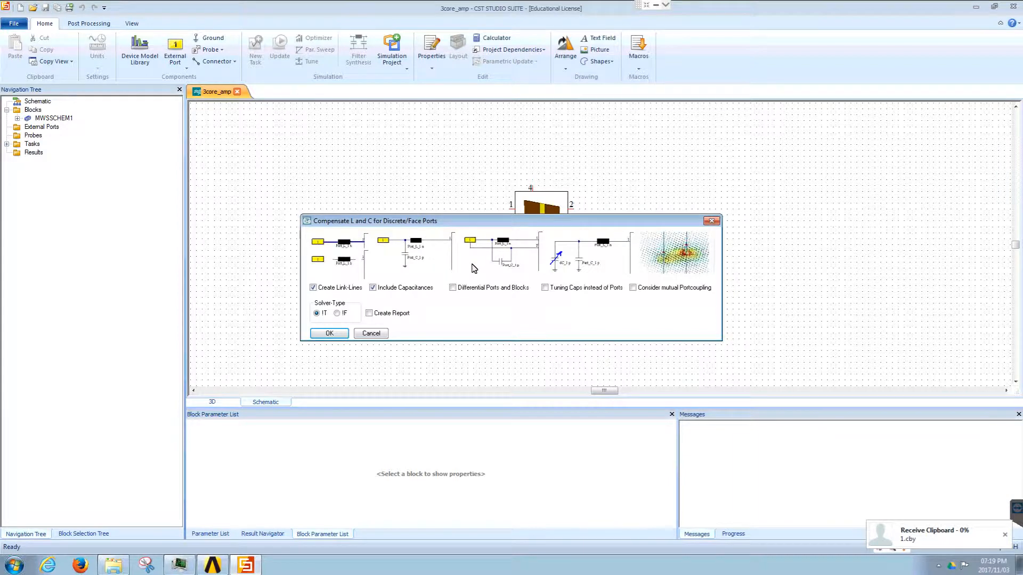
pyautogui.moveTo(654, 297)
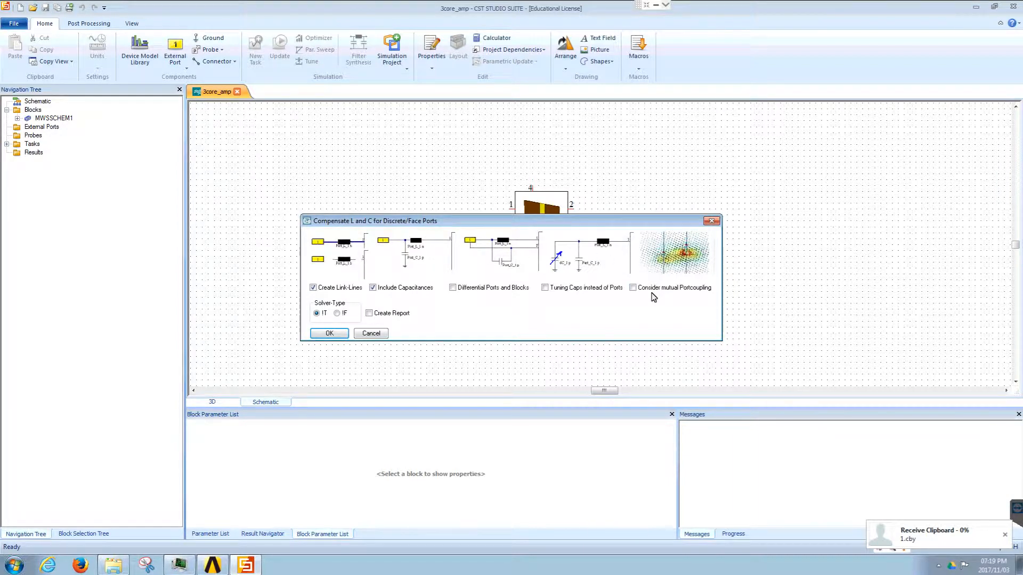
pyautogui.click(633, 287)
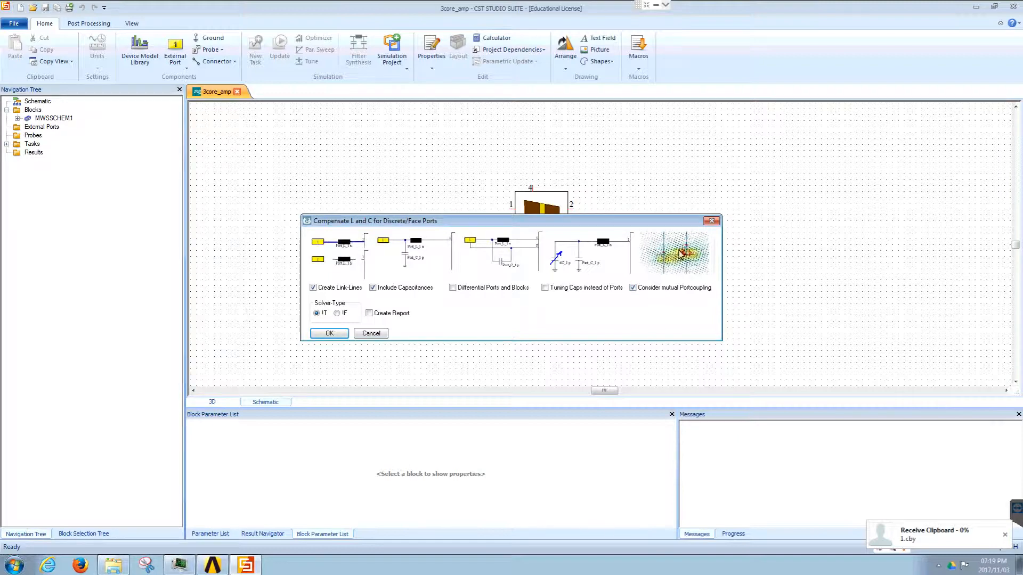
pyautogui.moveTo(662, 266)
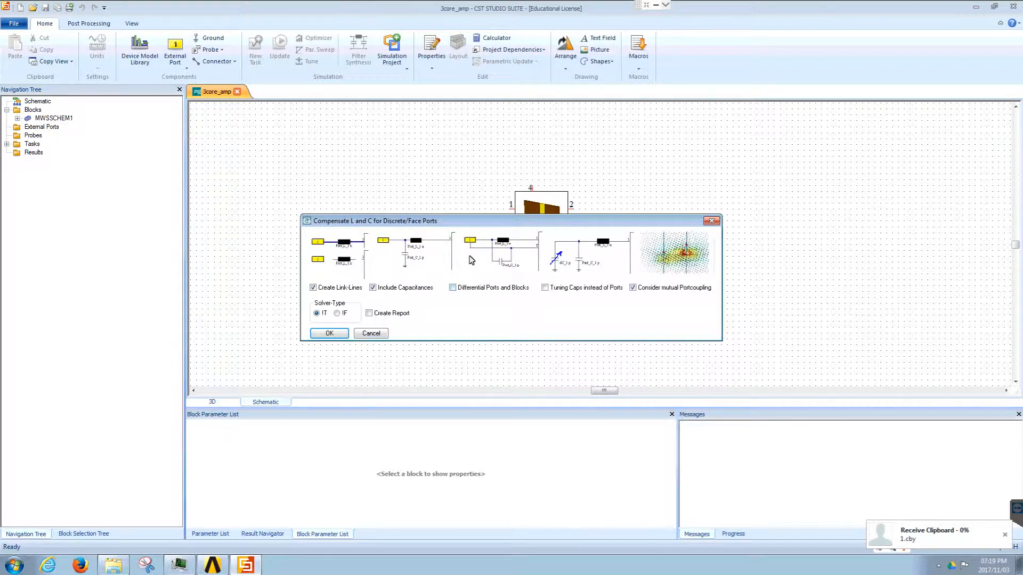
pyautogui.moveTo(474, 255)
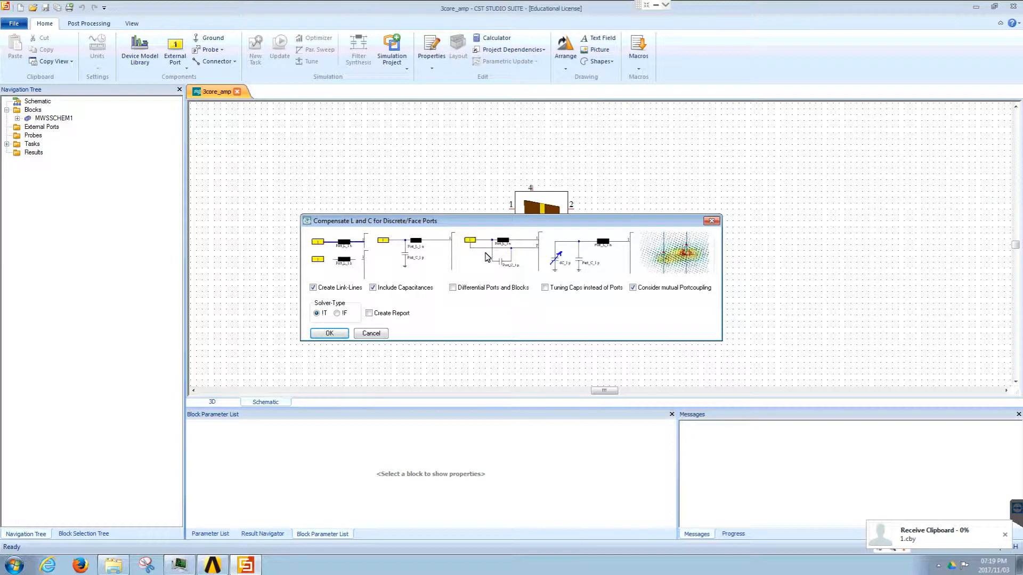
pyautogui.moveTo(569, 278)
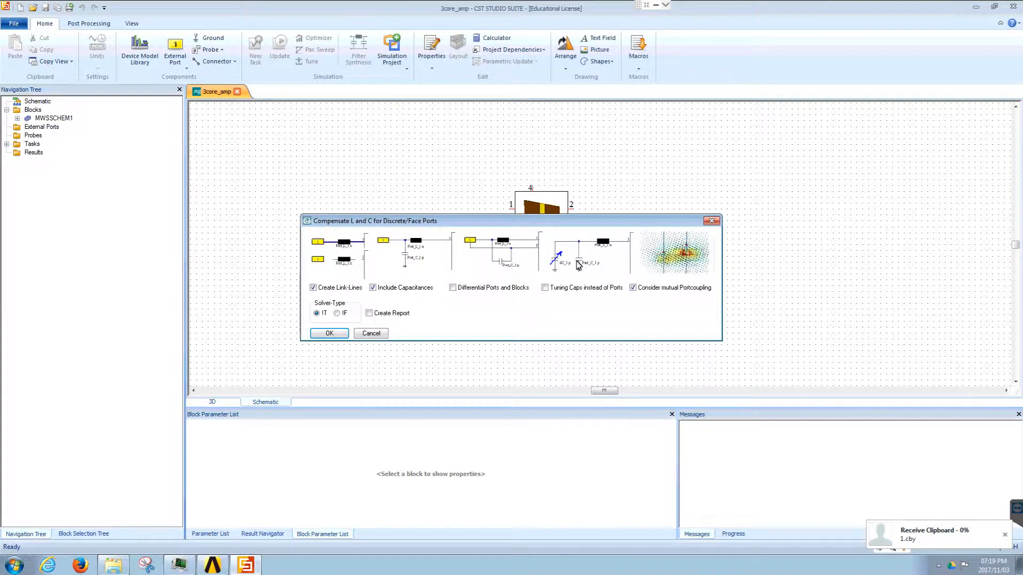
pyautogui.moveTo(567, 266)
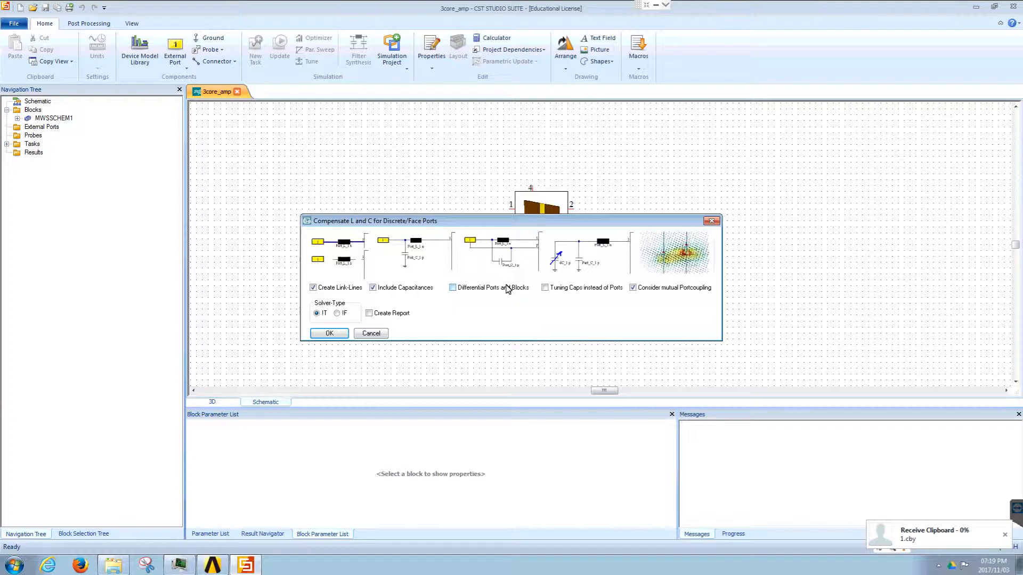
# Run the compensation, adding series inductors and shunt capacitors to every port, and dismiss the completion message.
pyautogui.click(329, 334)
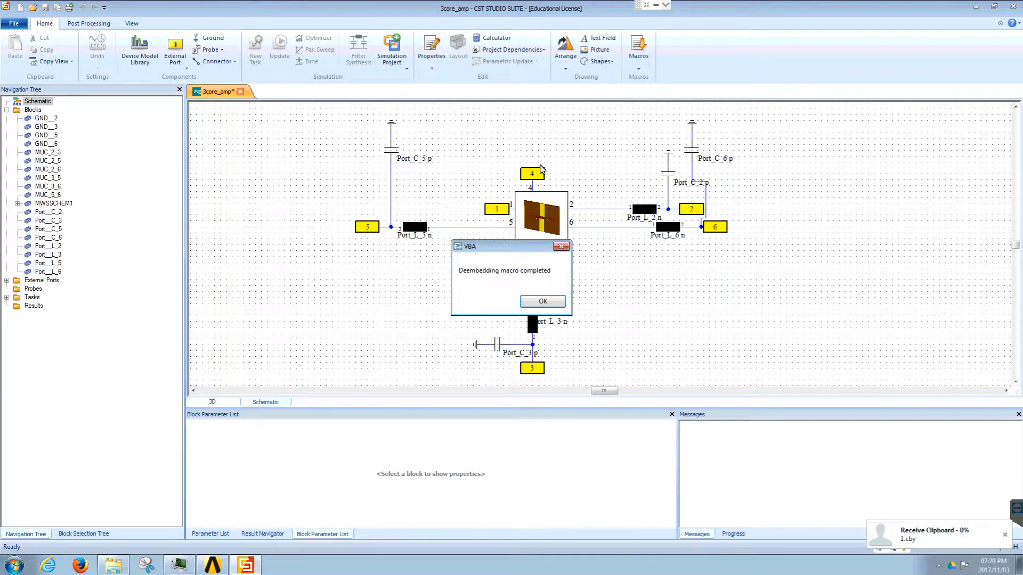
pyautogui.moveTo(529, 360)
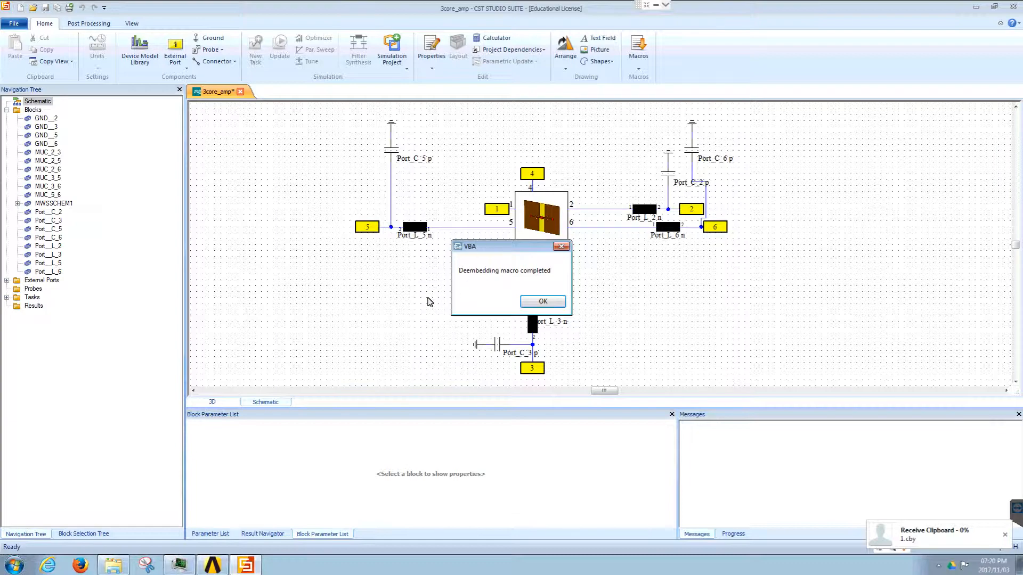
pyautogui.click(542, 300)
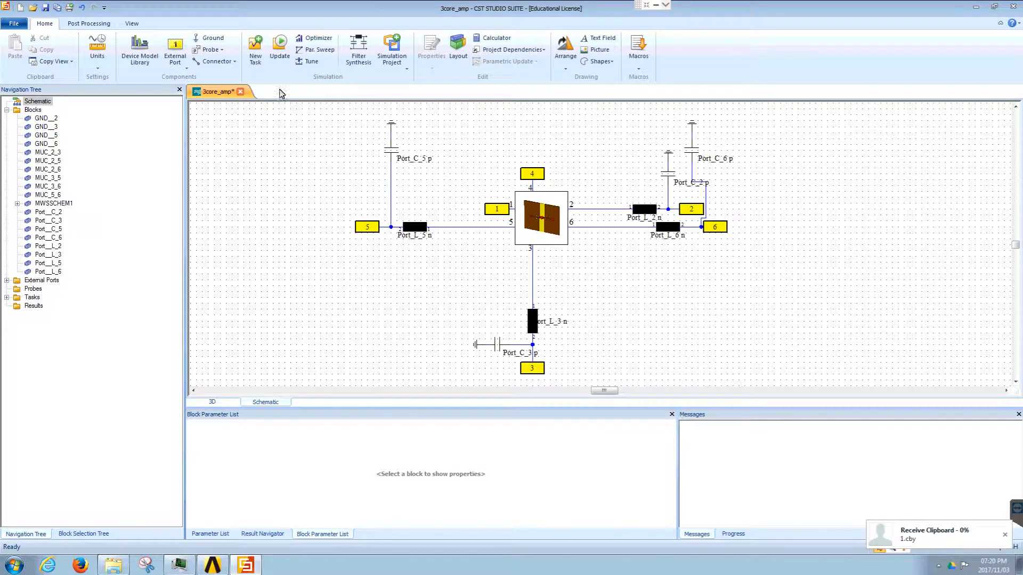
# Run Update to start the SPara1 S-parameter task on the compensated schematic.
pyautogui.click(279, 49)
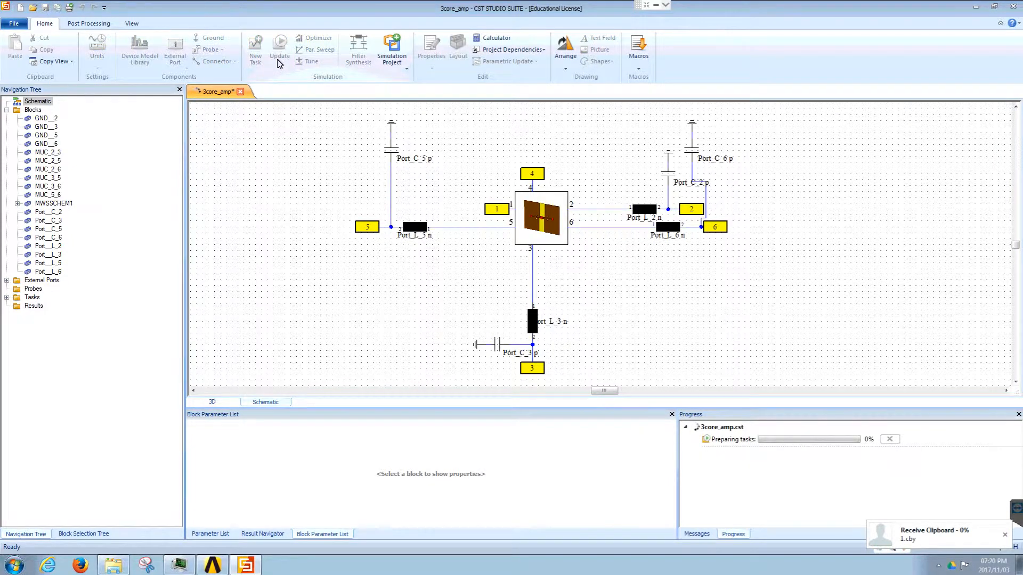
pyautogui.click(279, 47)
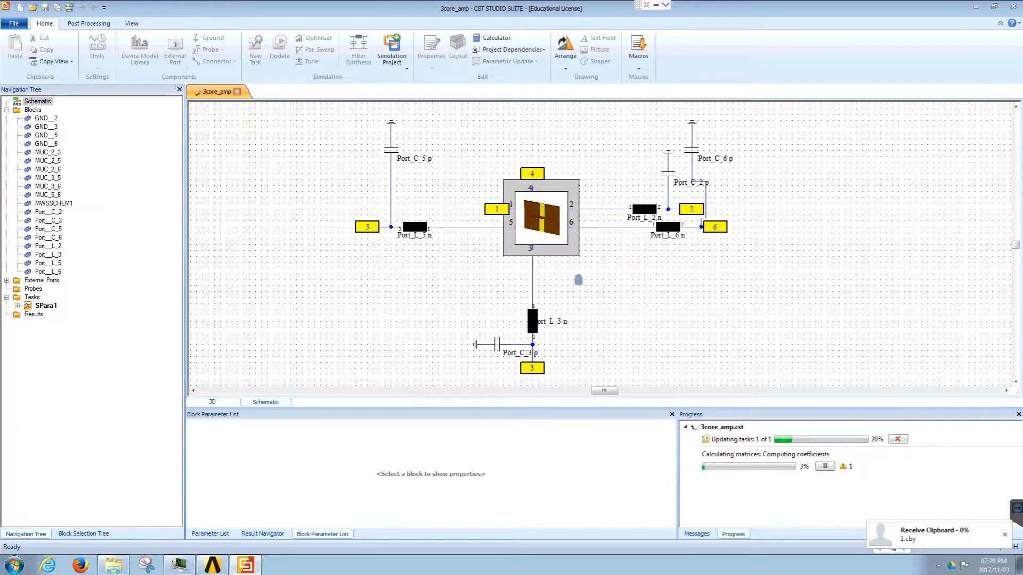
pyautogui.moveTo(364, 322)
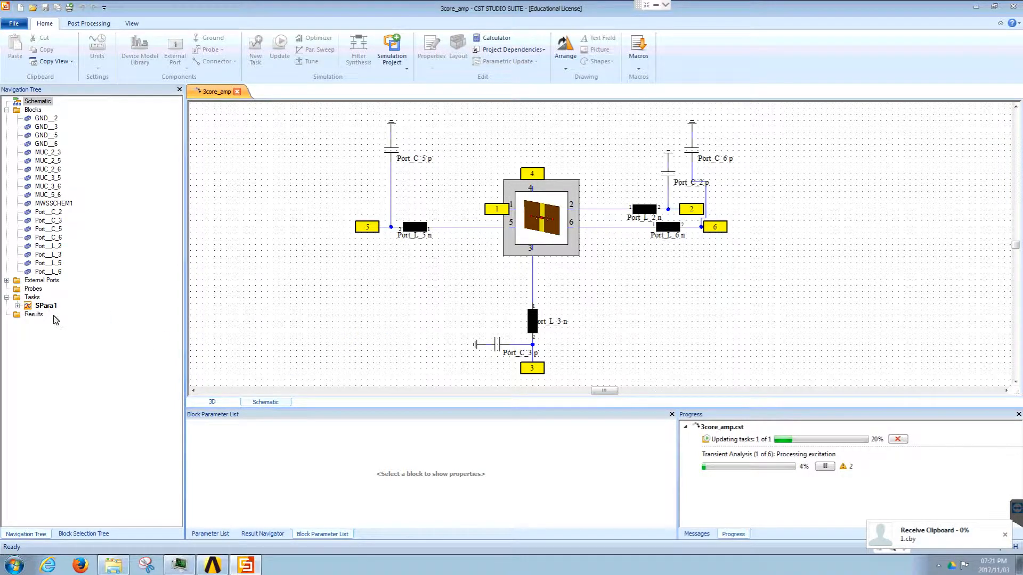
pyautogui.click(212, 401)
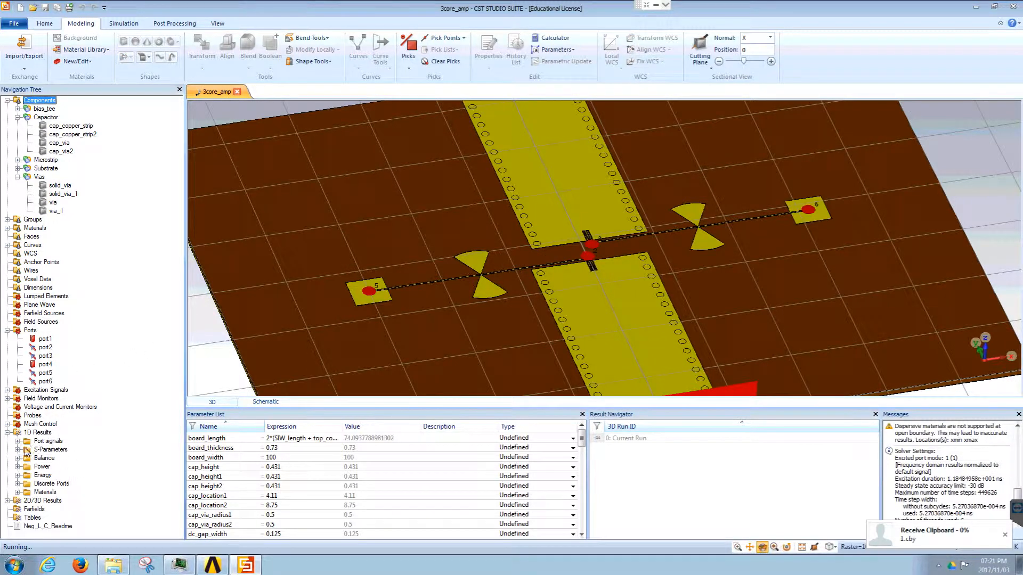
pyautogui.click(11, 449)
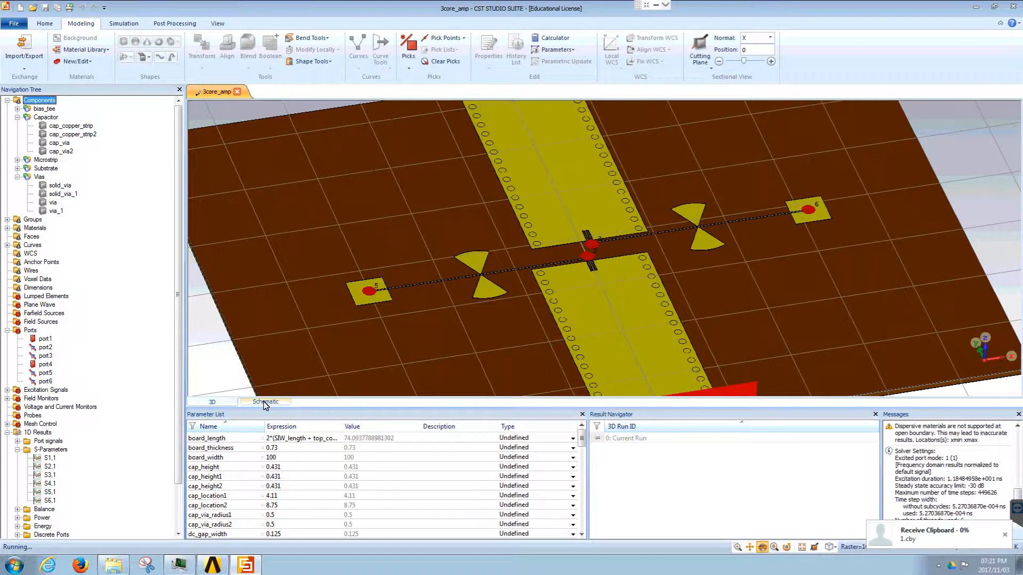
pyautogui.click(265, 401)
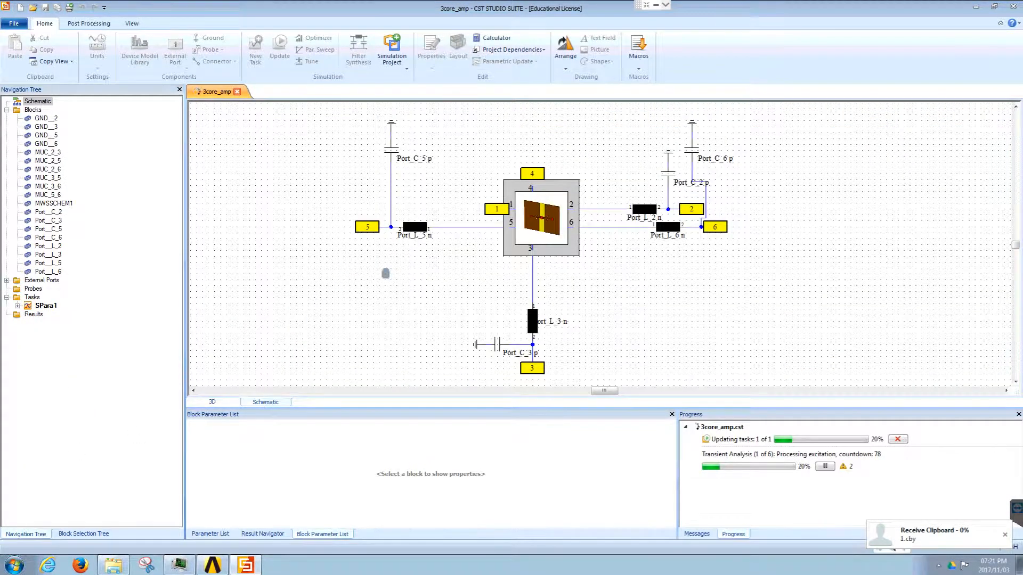